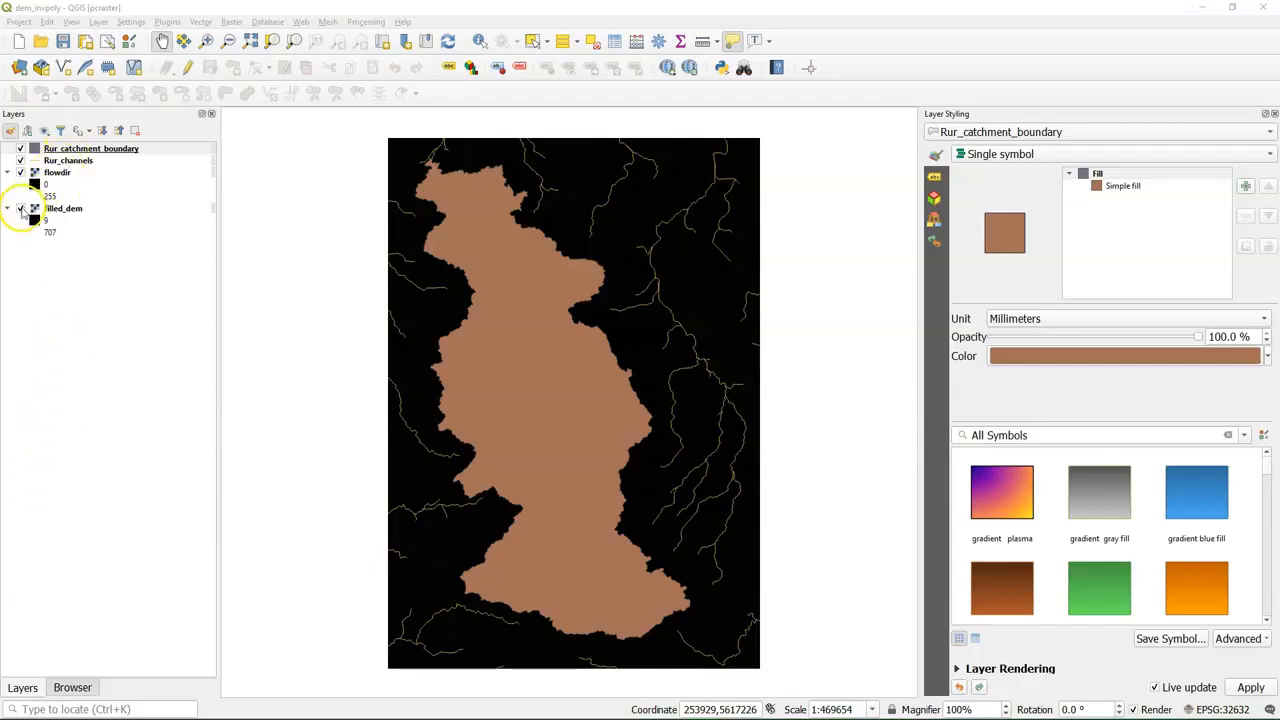
Hide the Filled_dem and Rur_channels layers and select flowdir, leaving only the black flowdir raster visible.
click(20, 208)
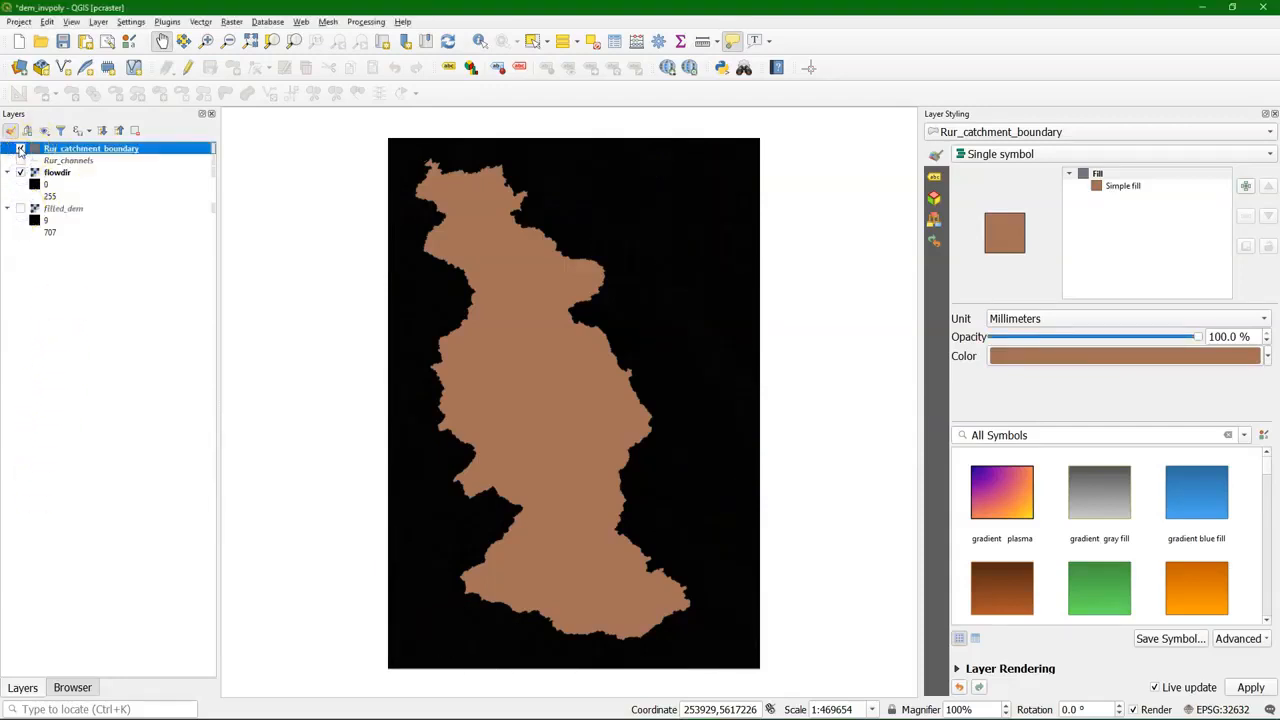
click(20, 148)
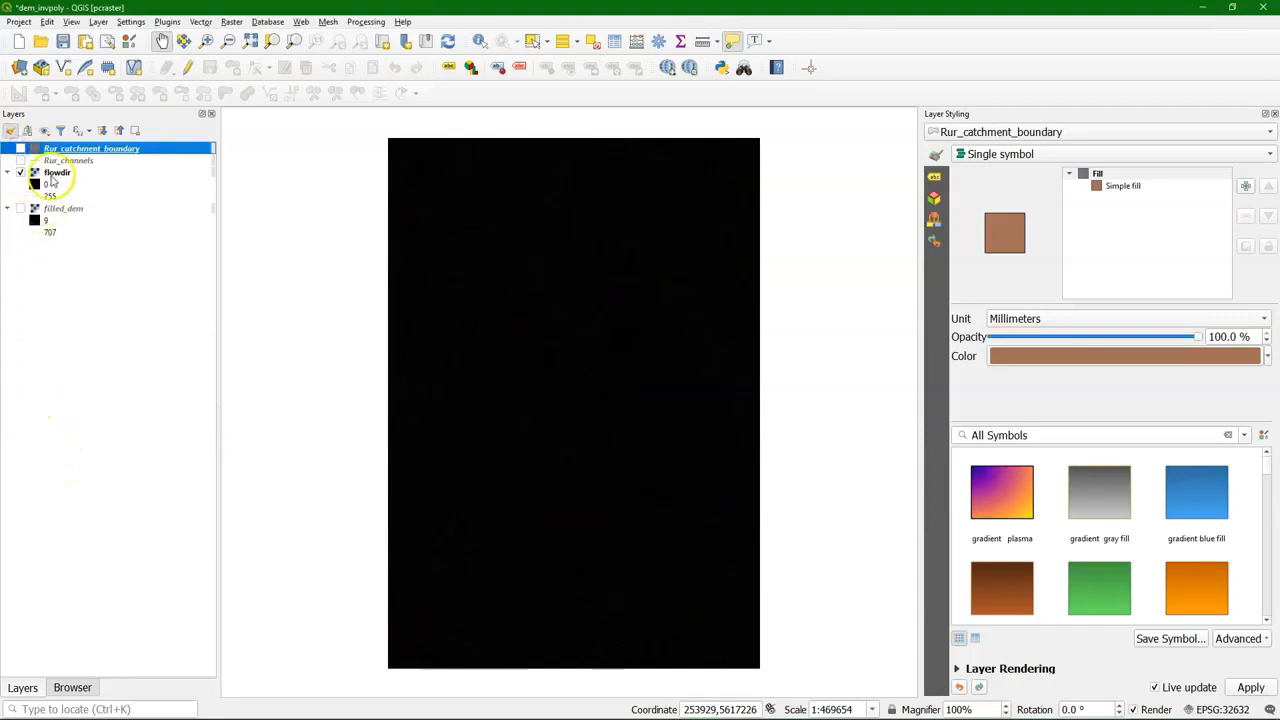
click(56, 172)
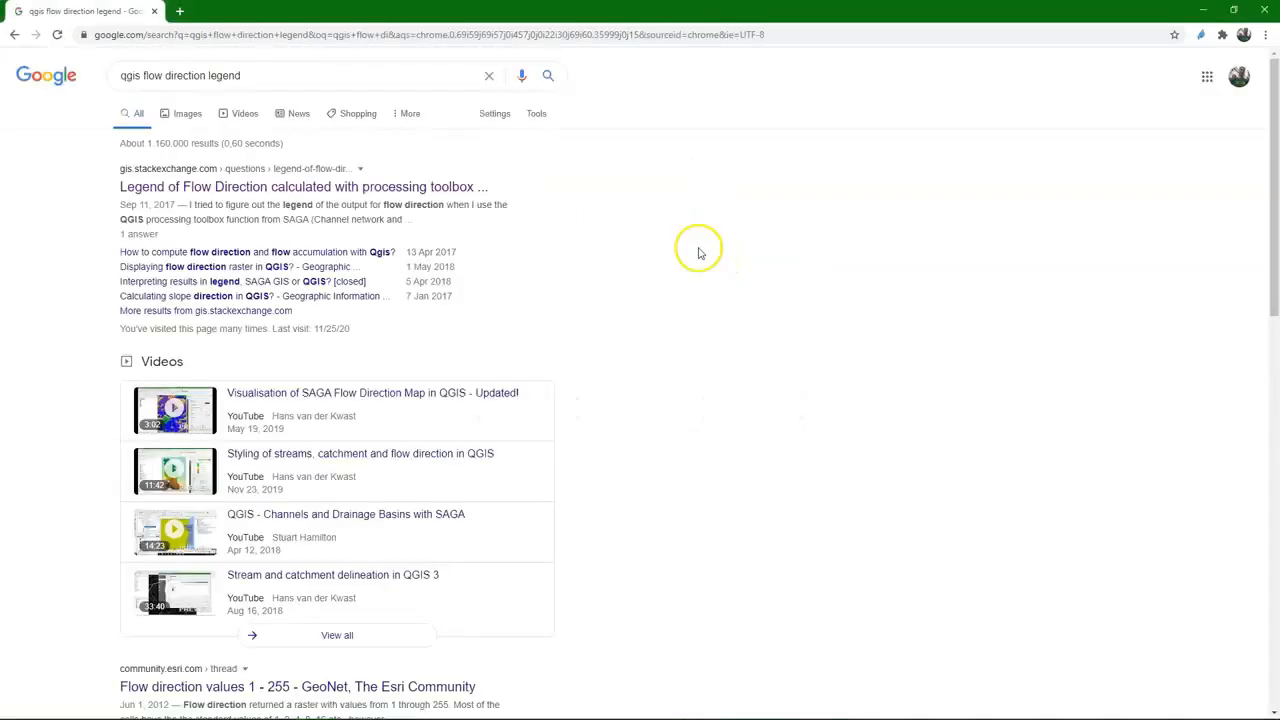
mouse_move(130, 180)
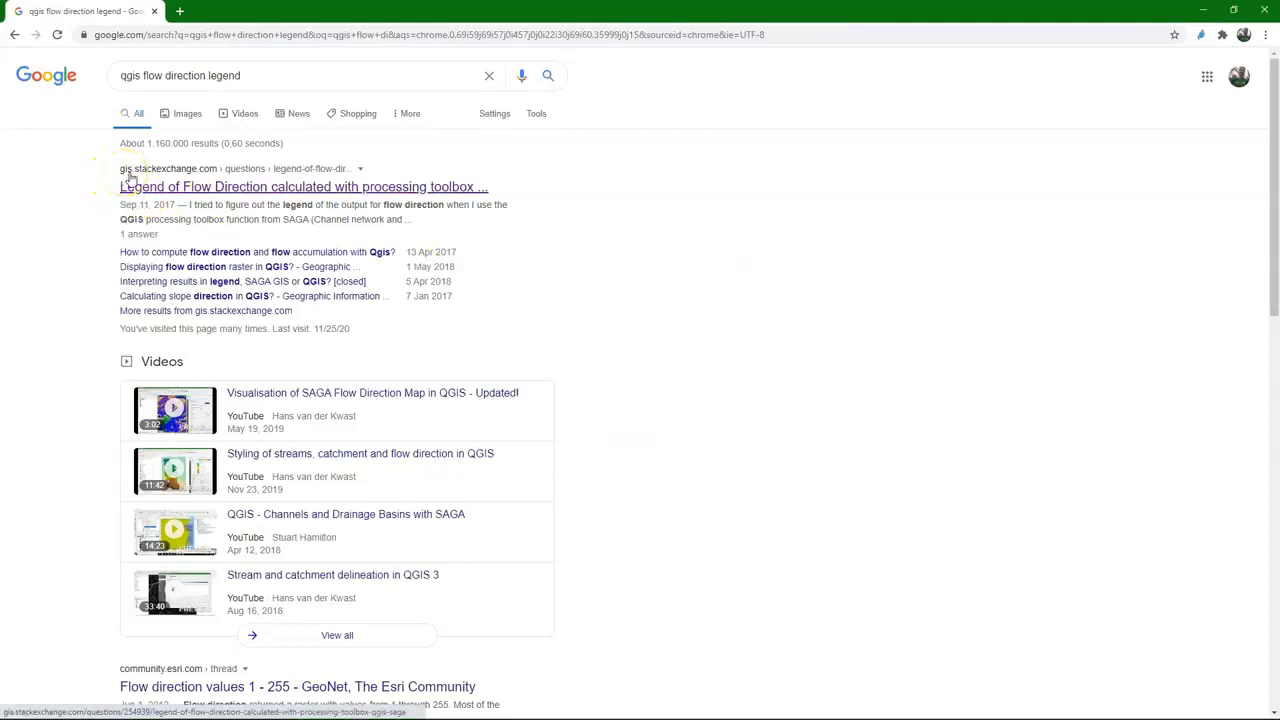
mouse_move(204, 170)
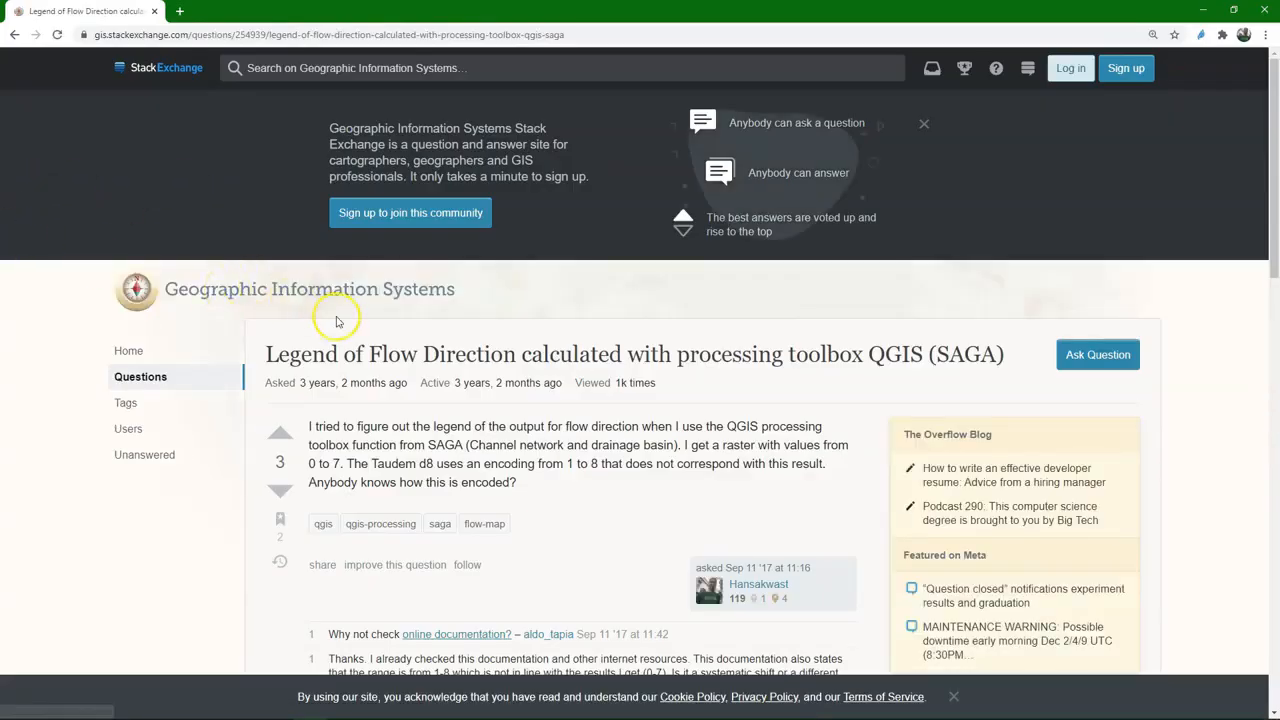
scroll(down, 3)
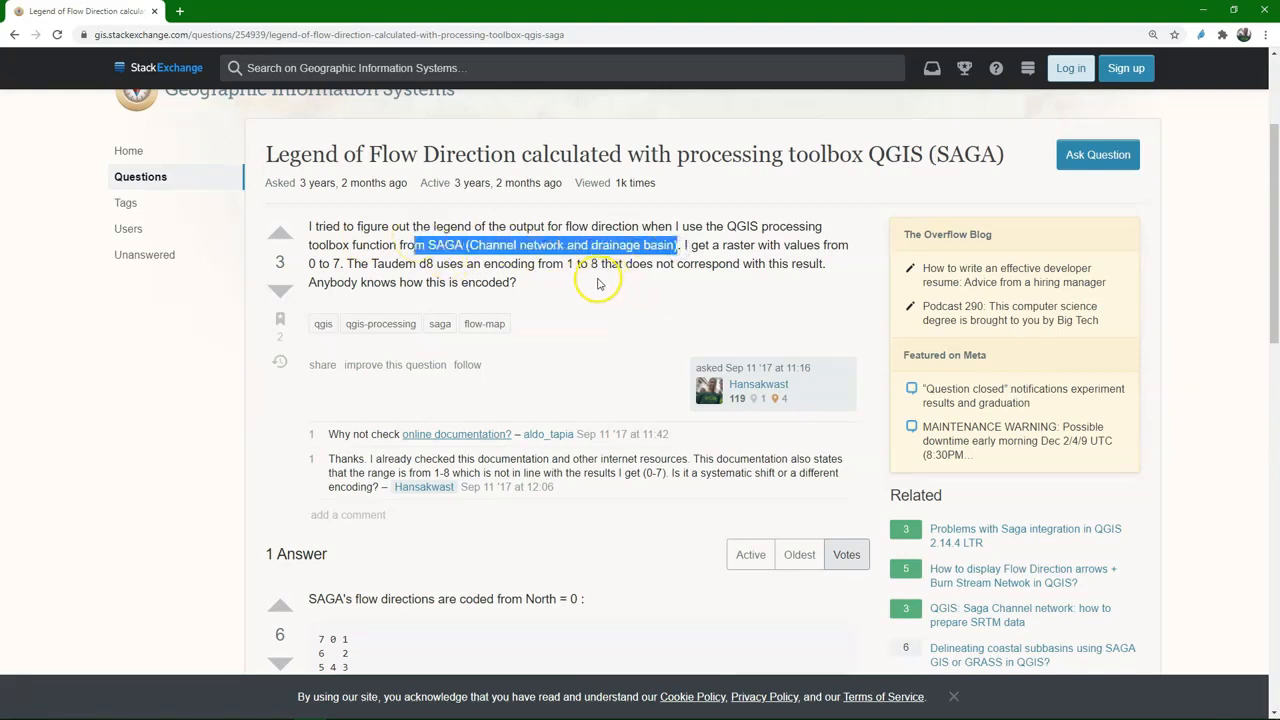
scroll(down, 3)
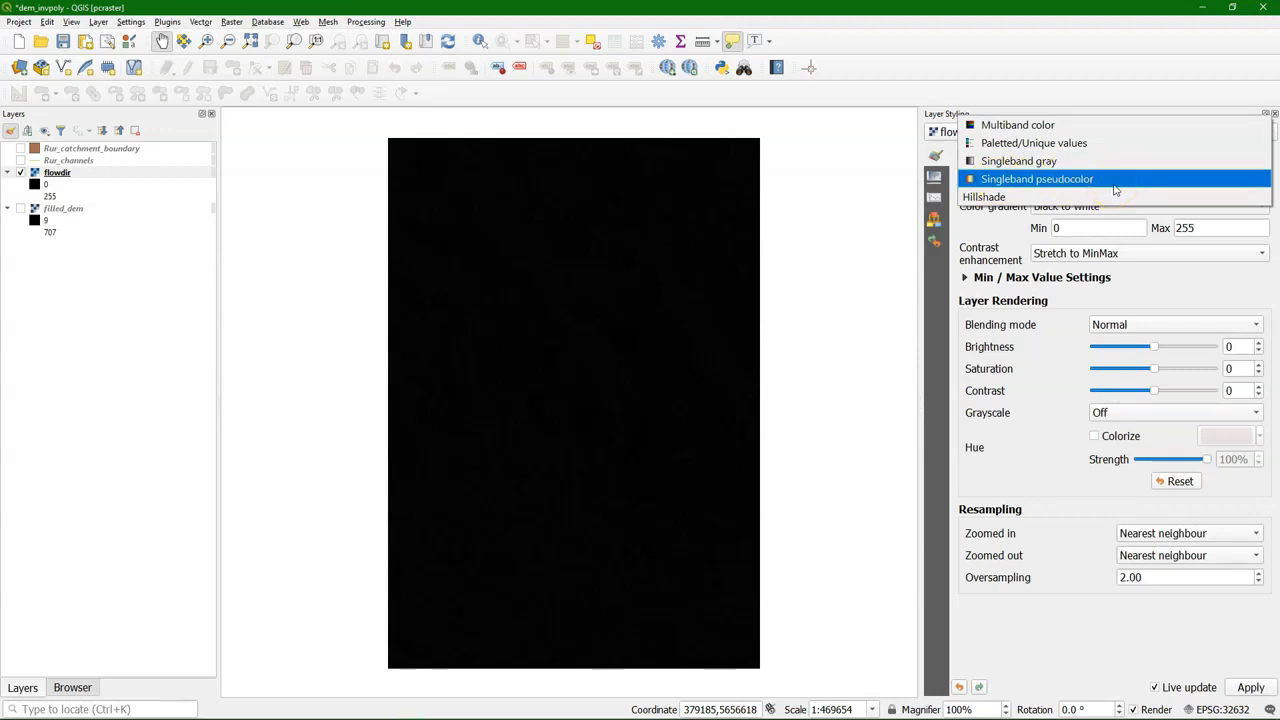
Set the flowdir layer's render type to Paletted/Unique values.
click(1032, 142)
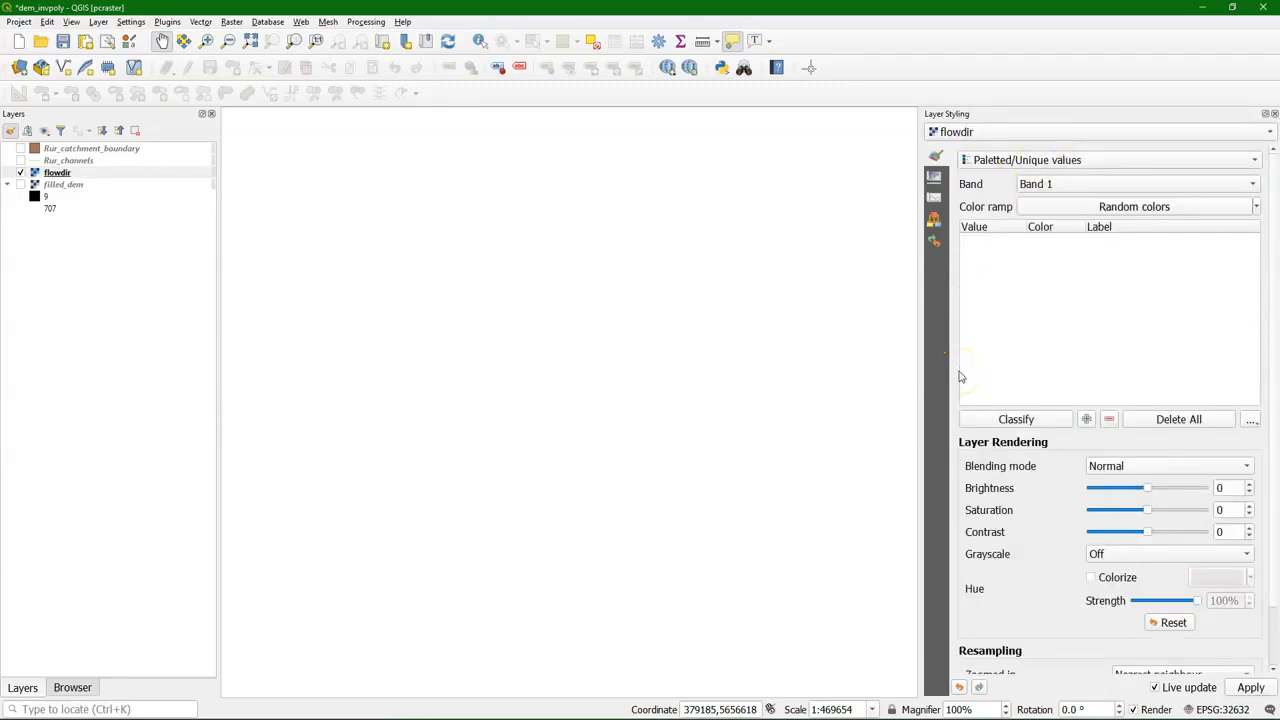
Classify the flowdir raster so each value 0–7 and 255 gets its own coloured class.
click(1016, 418)
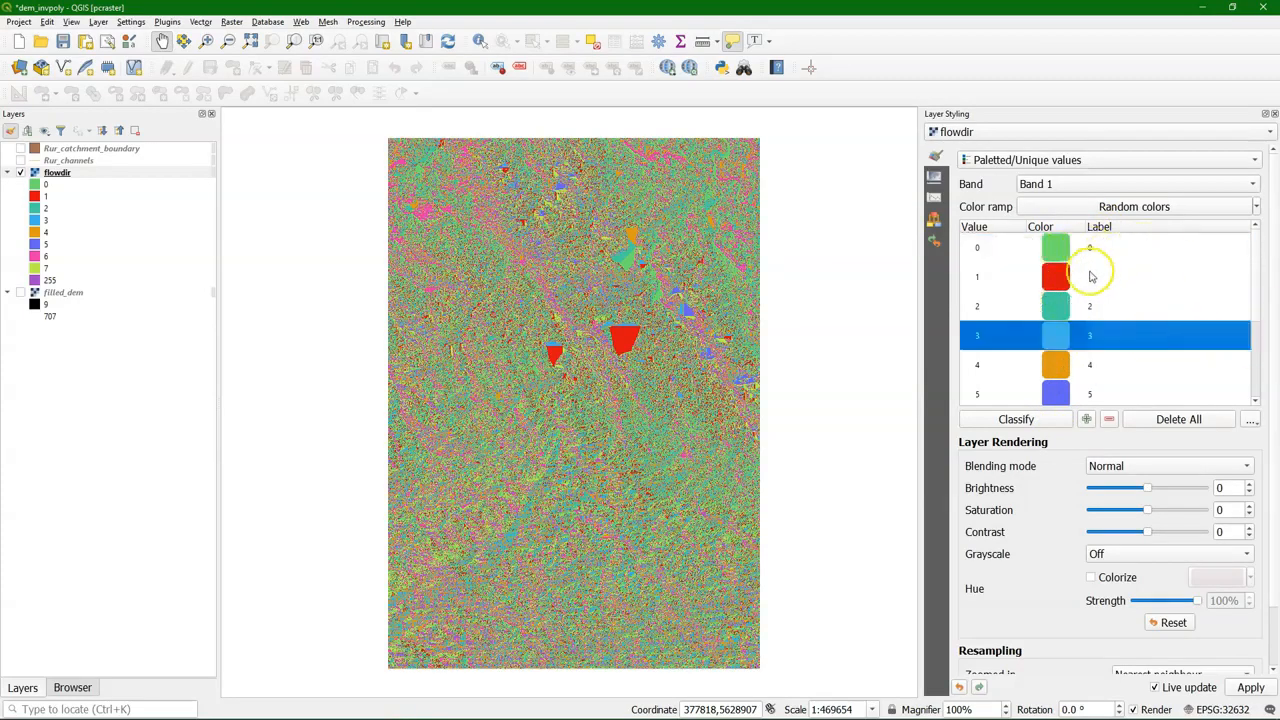
mouse_move(1054, 304)
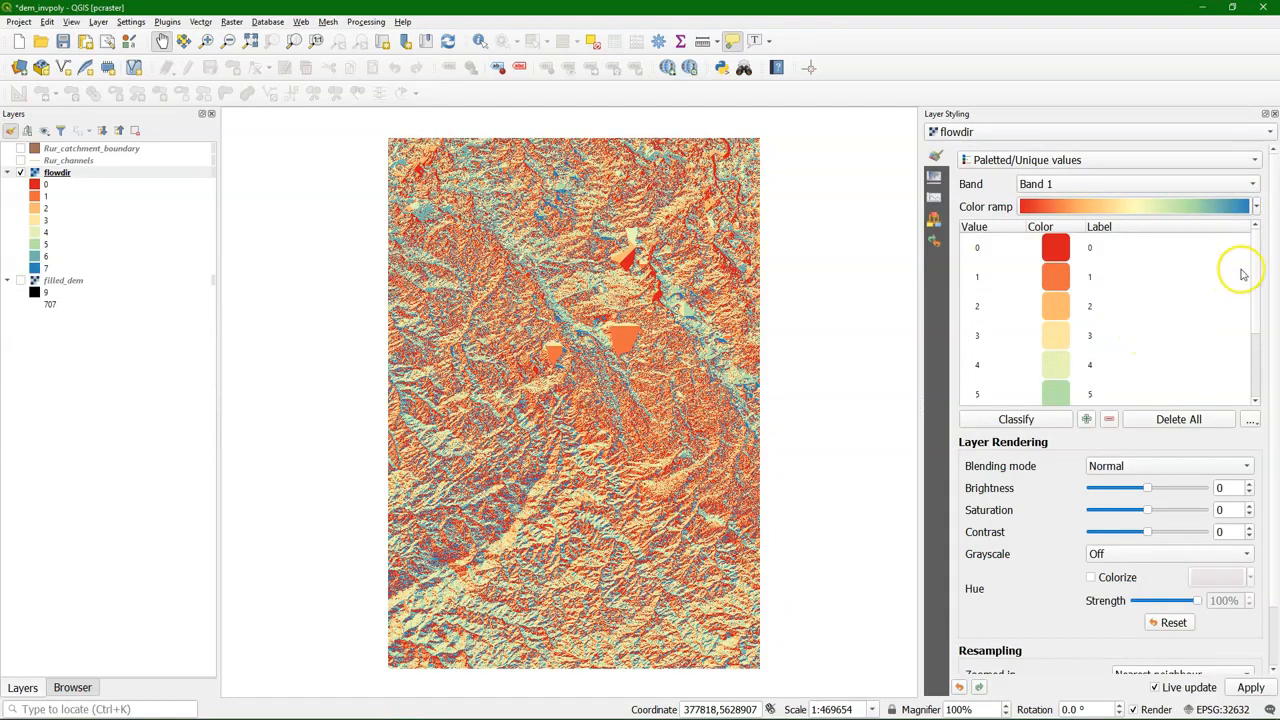
Apply the Spectral red-to-blue colour ramp to the flowdir classes.
scroll(down, 3)
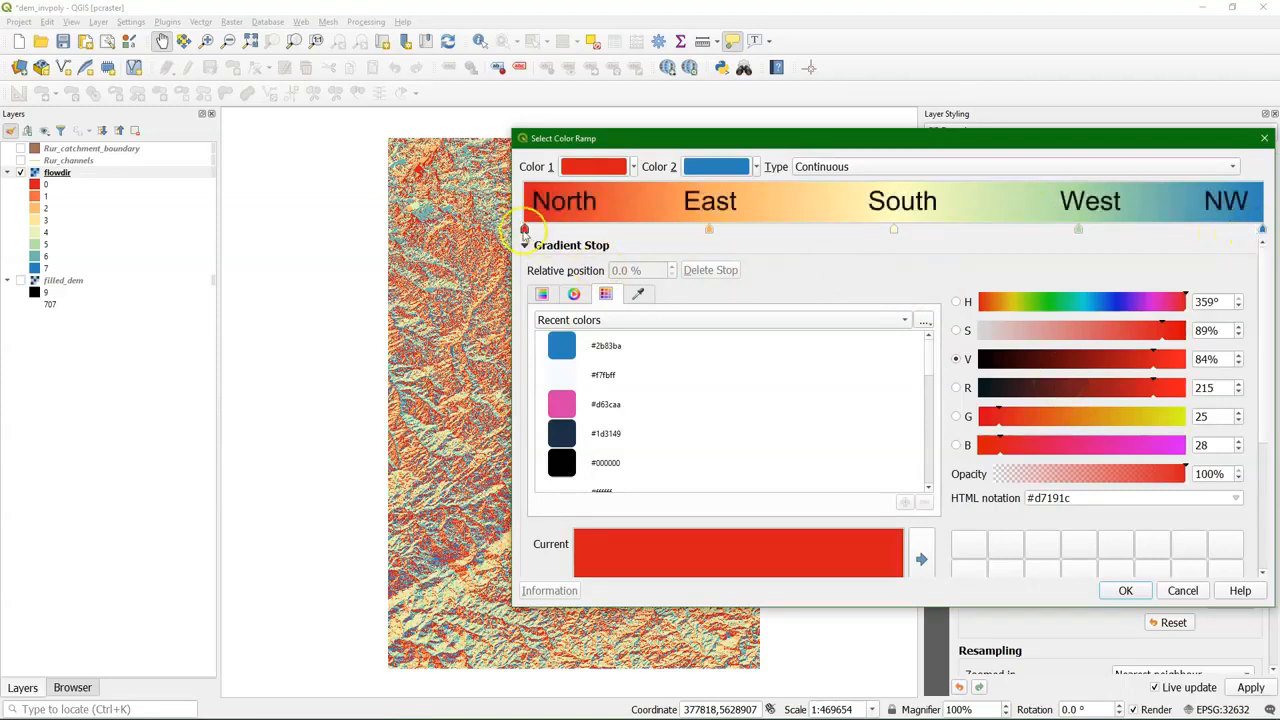
mouse_move(898, 232)
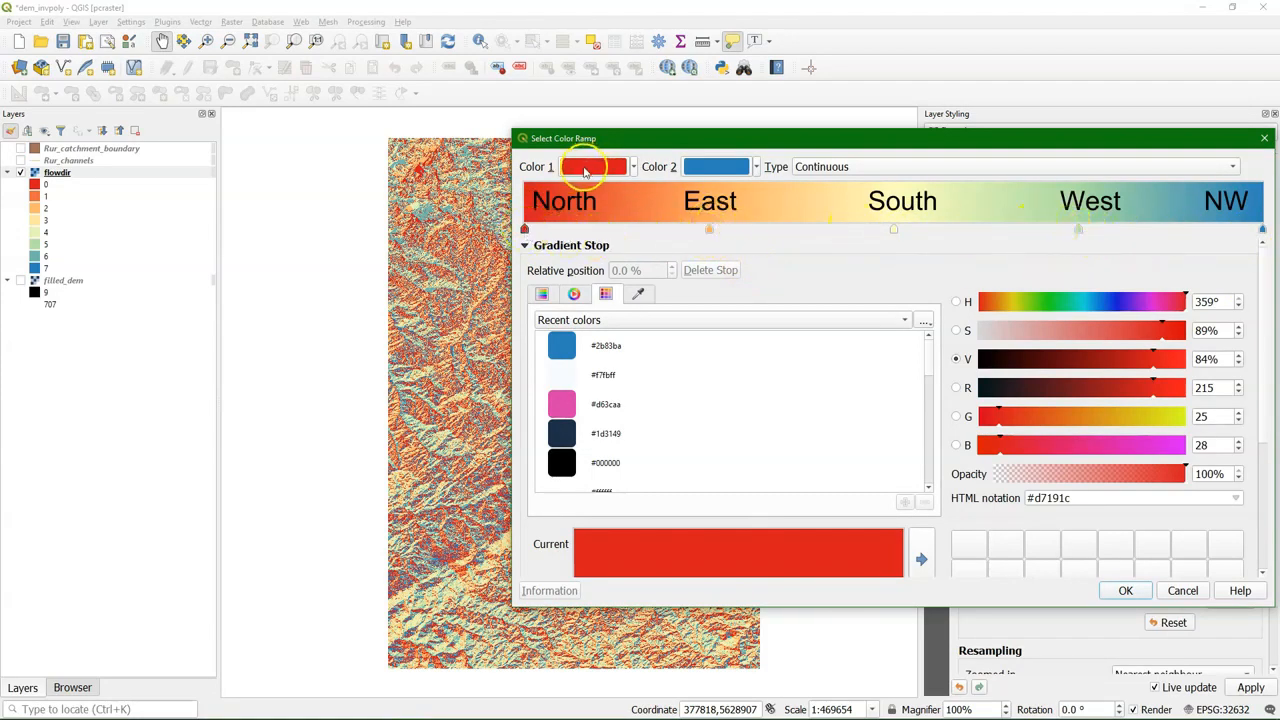
Set the ramp's Color 1 to the same blue #2b83ba as Color 2 so the ramp wraps around.
click(592, 166)
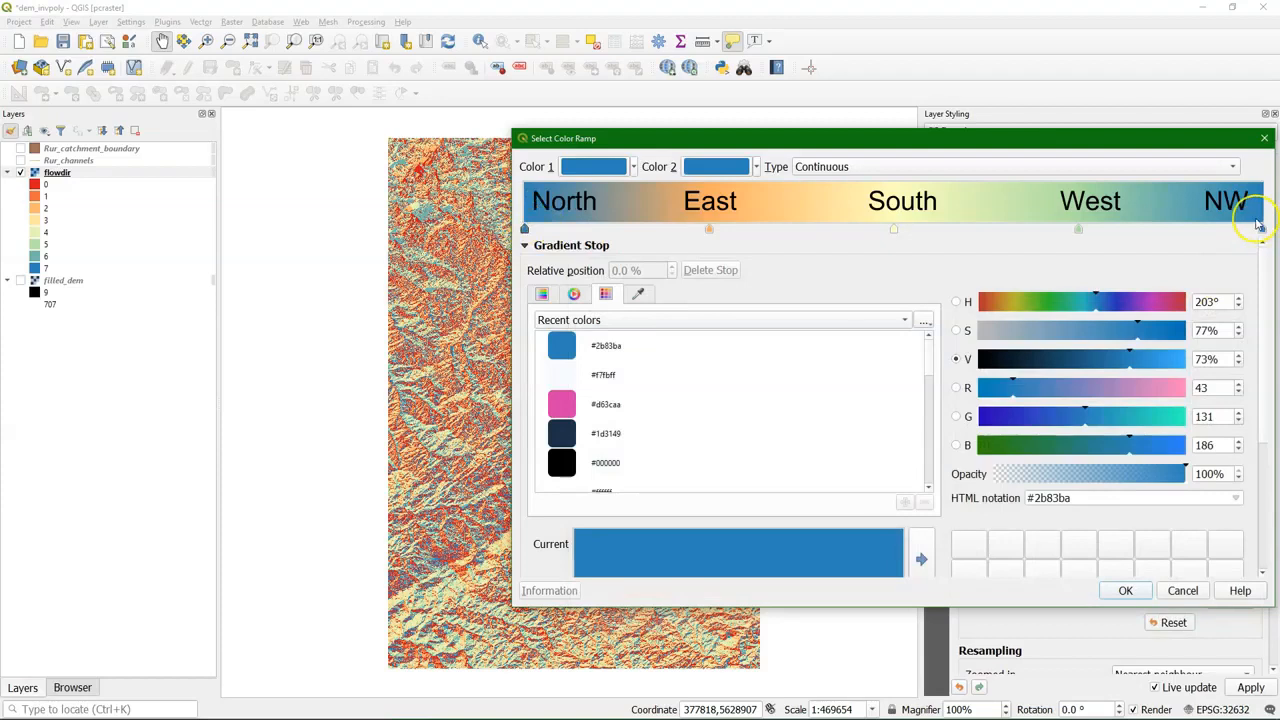
Recolour the intermediate stops green, yellow and magenta #d63caa at 75%, and accept the circular ramp.
click(894, 228)
text(170)
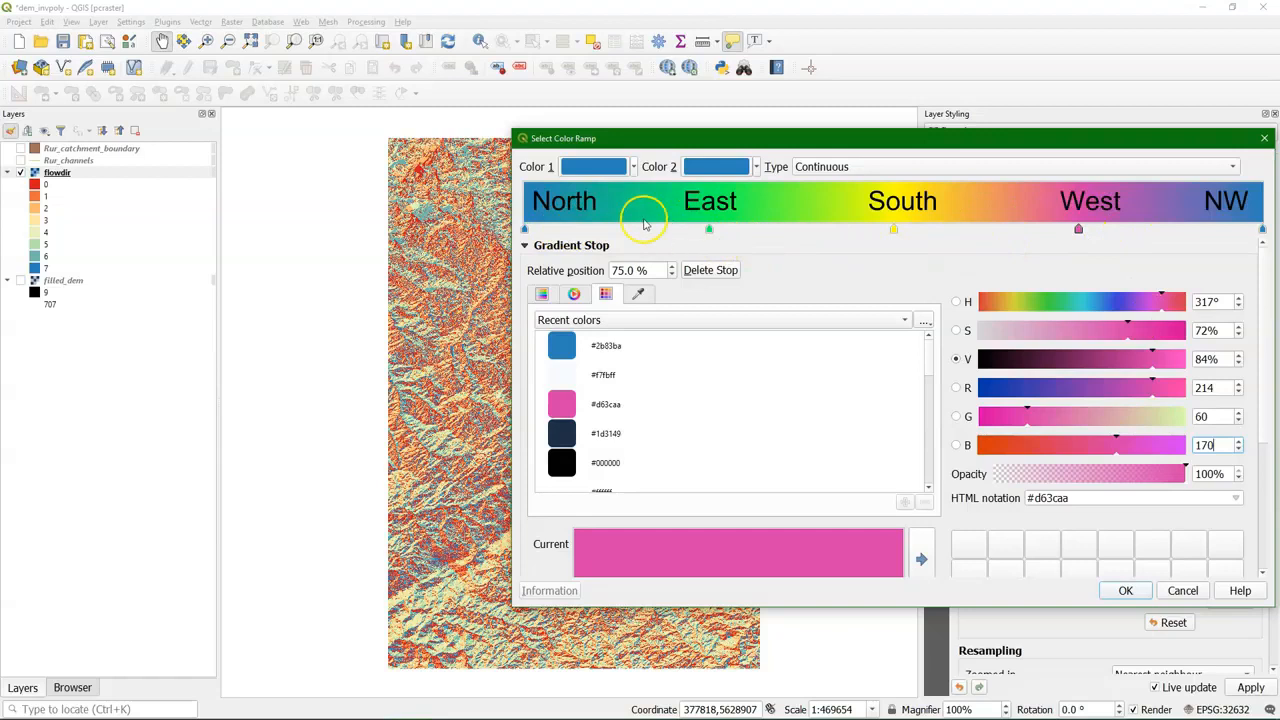
mouse_move(556, 222)
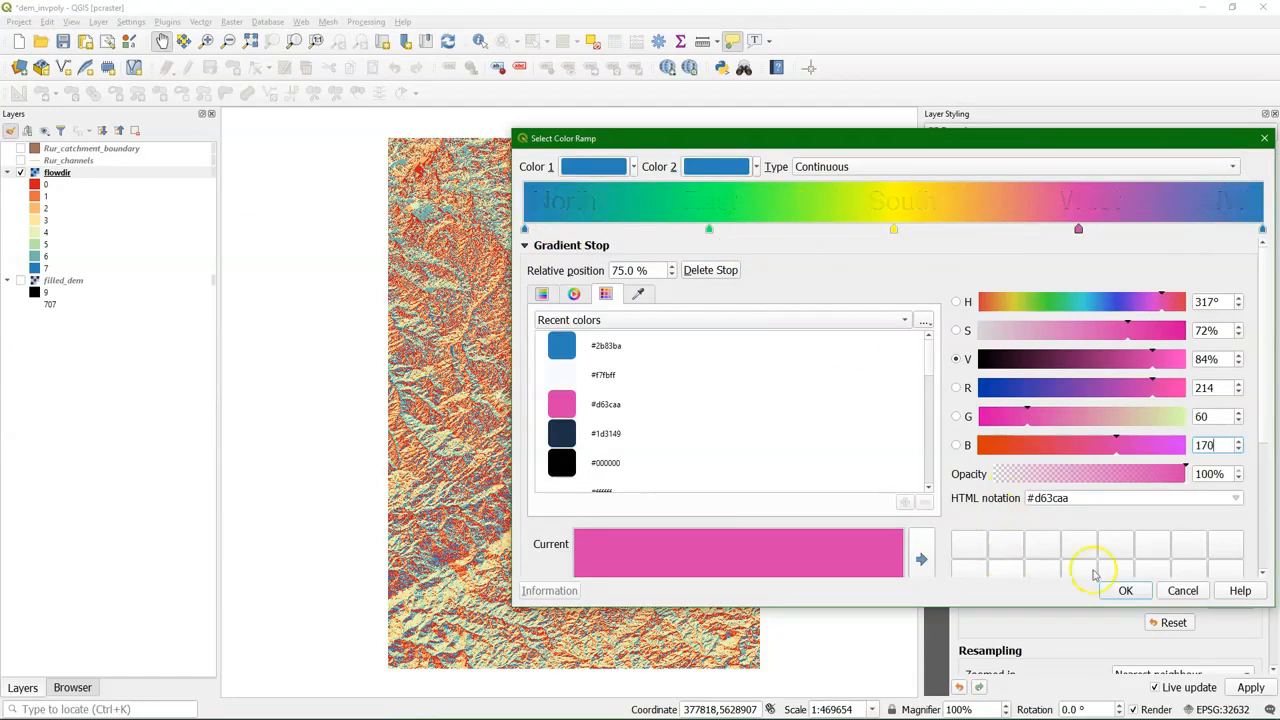
click(1124, 590)
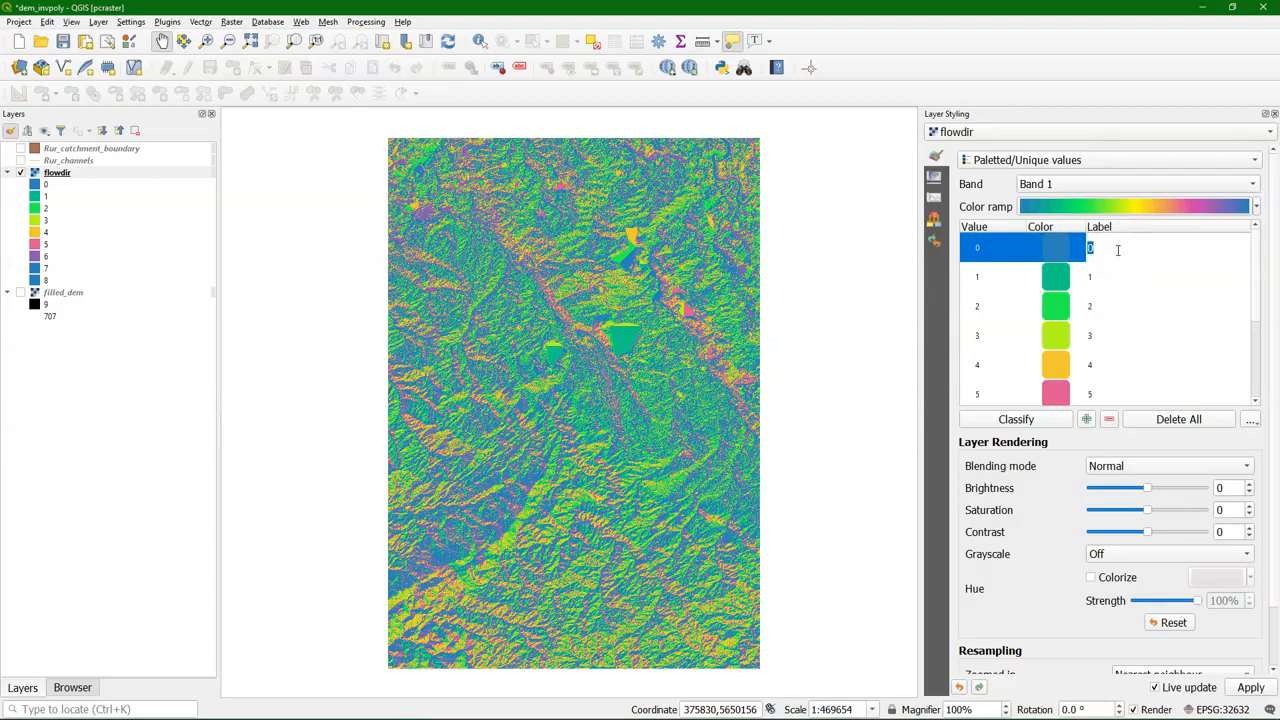
Begin labelling the flowdir classes with compass directions, starting with 'North'.
text(No)
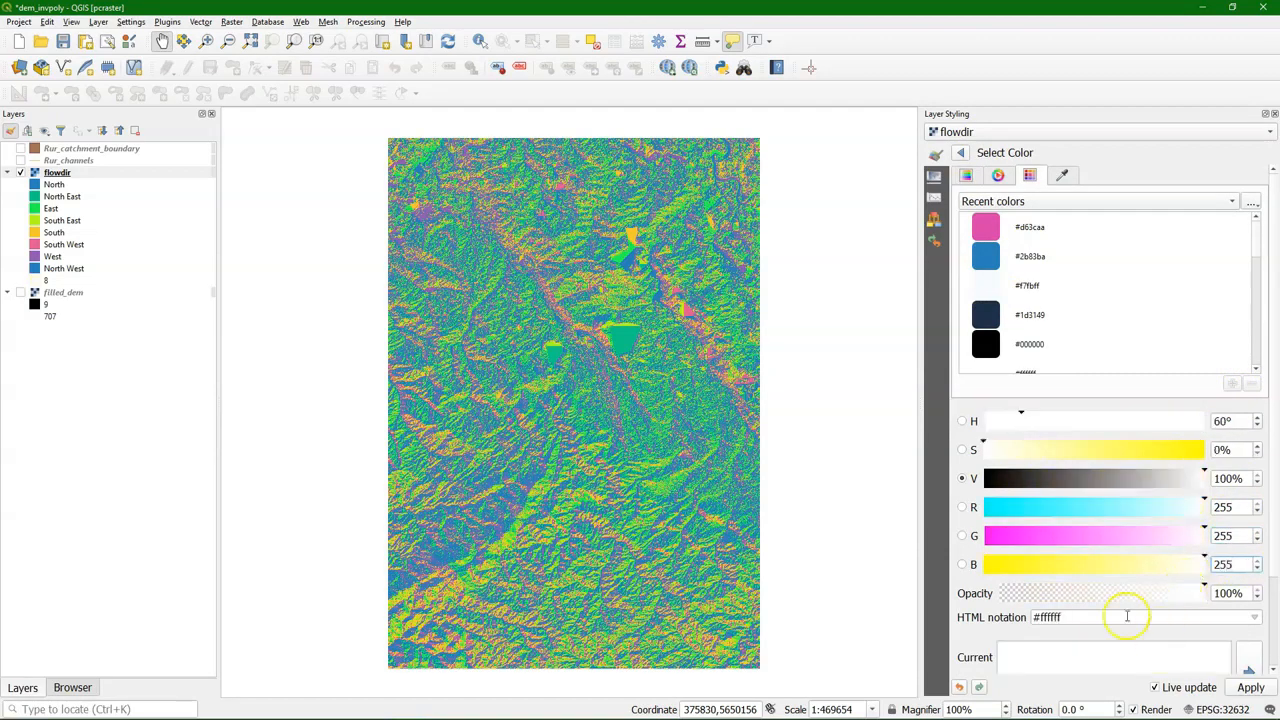
Choose white #ffffff for the added class and return to the class list.
click(960, 152)
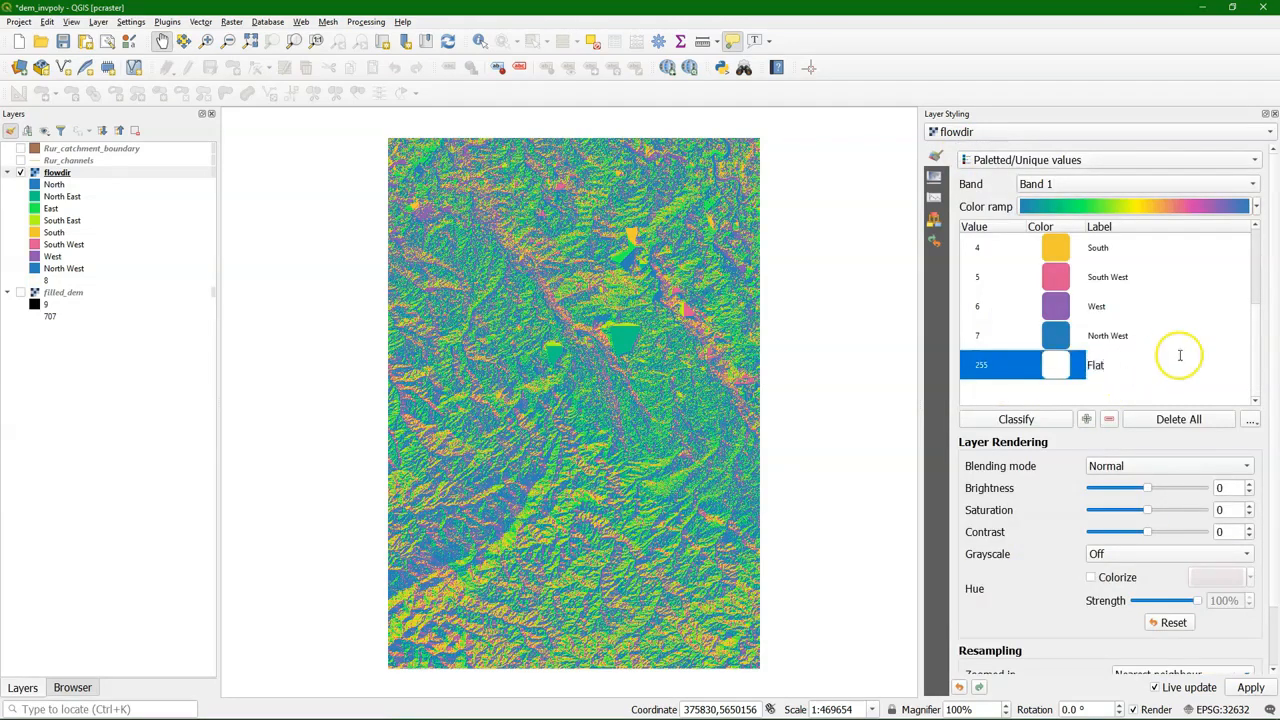
Set the new white class to value 255 labelled 'Flat', completing the nine-class legend.
click(1108, 336)
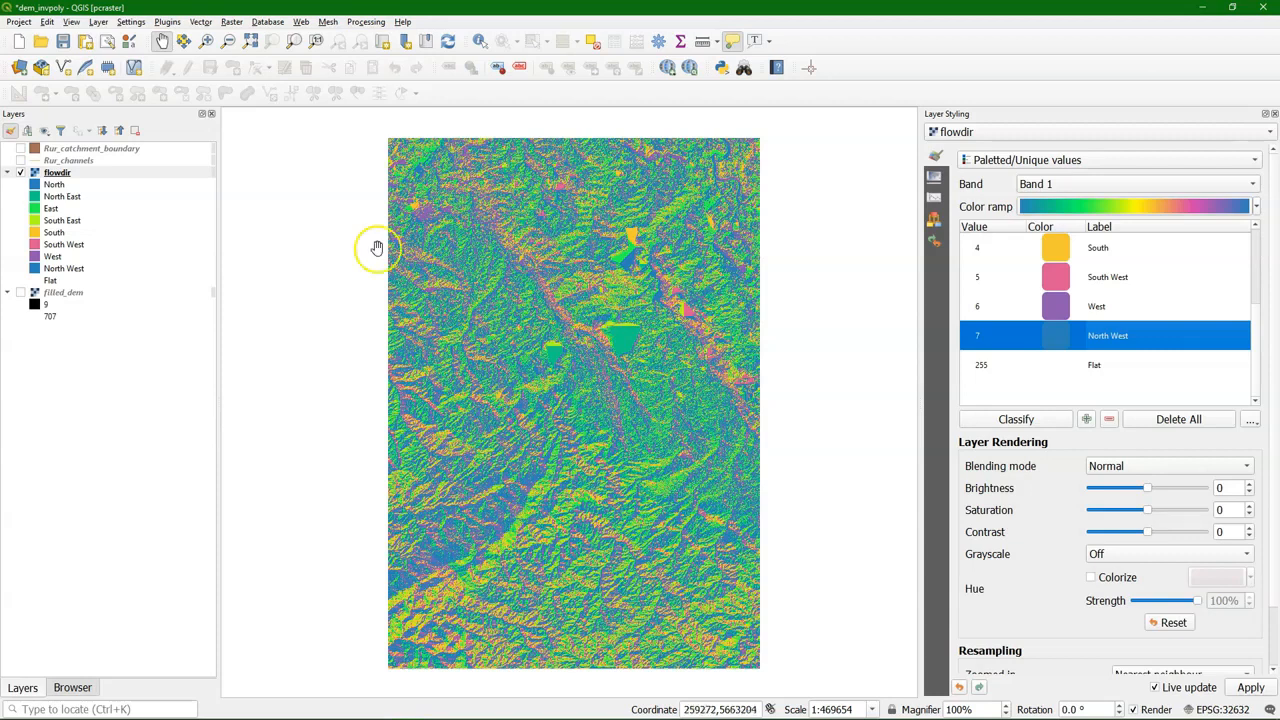
mouse_move(46, 300)
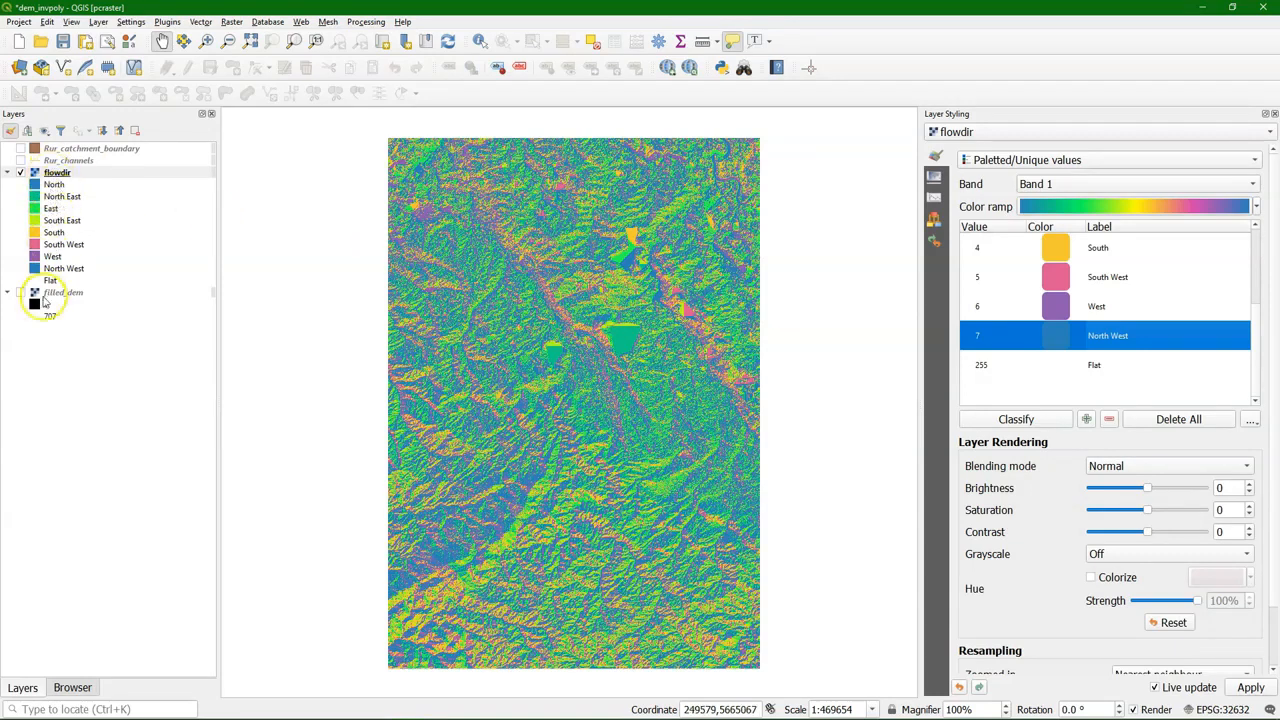